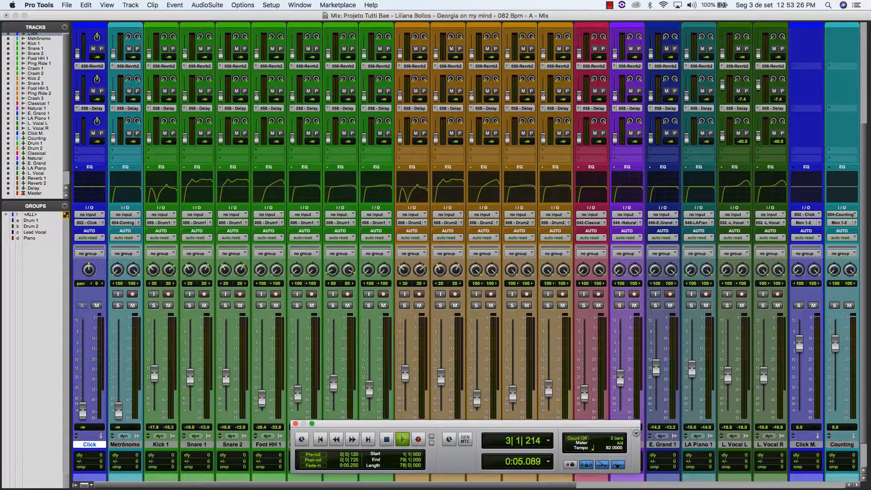
Step: Toggle controls in the Mix window repeatedly while the full mix plays back
{"action": "left_click", "coordinate": [402, 439]}
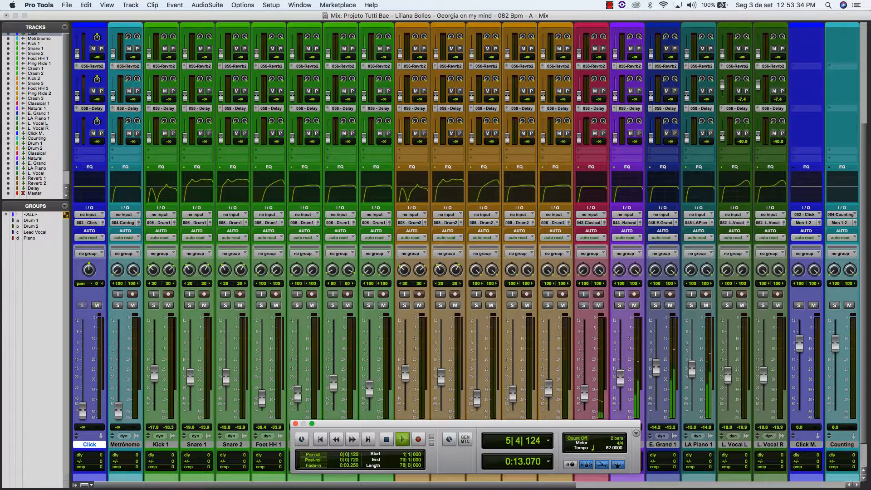
{"action": "left_click", "coordinate": [401, 439]}
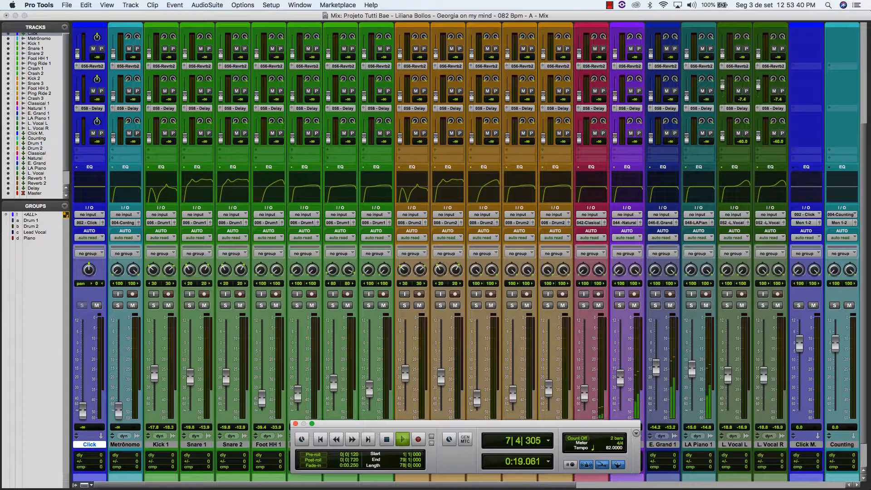
{"action": "left_click", "coordinate": [402, 439]}
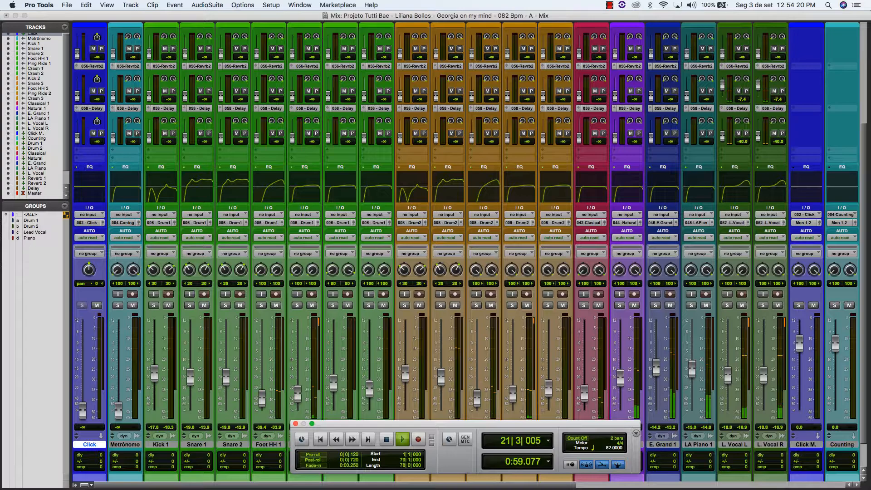
{"action": "left_click", "coordinate": [402, 439]}
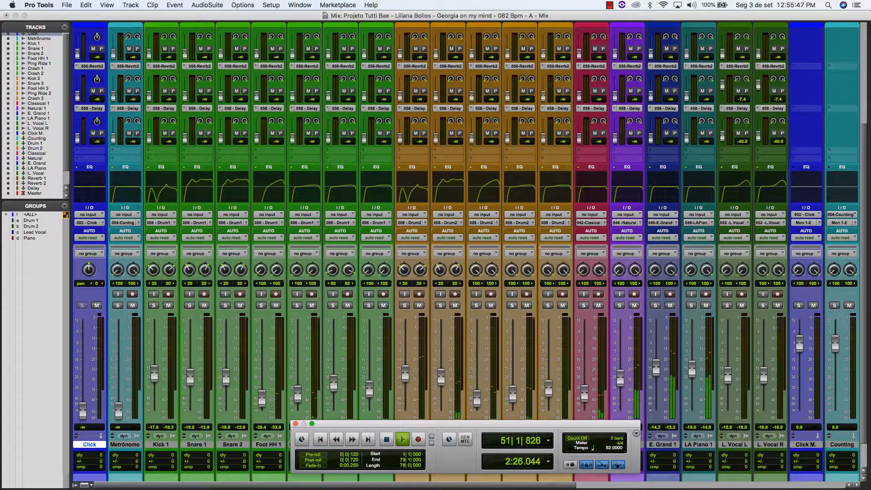
{"action": "left_click", "coordinate": [205, 305]}
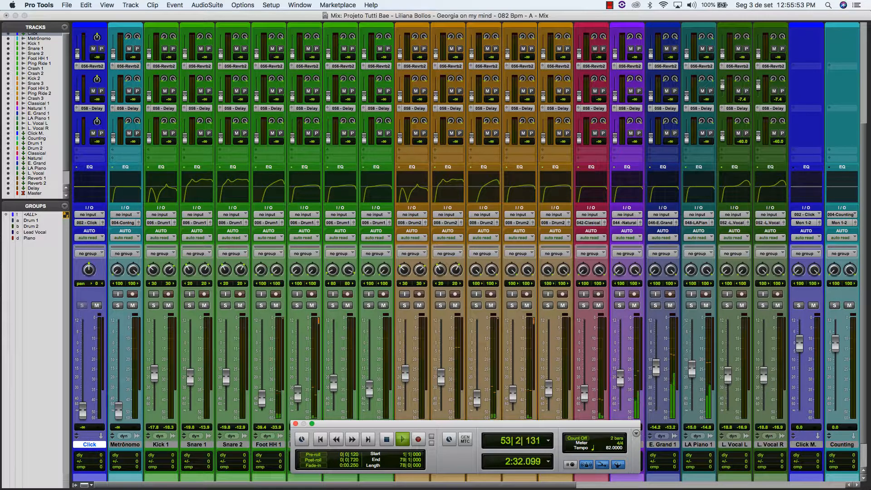
{"action": "left_click", "coordinate": [402, 439]}
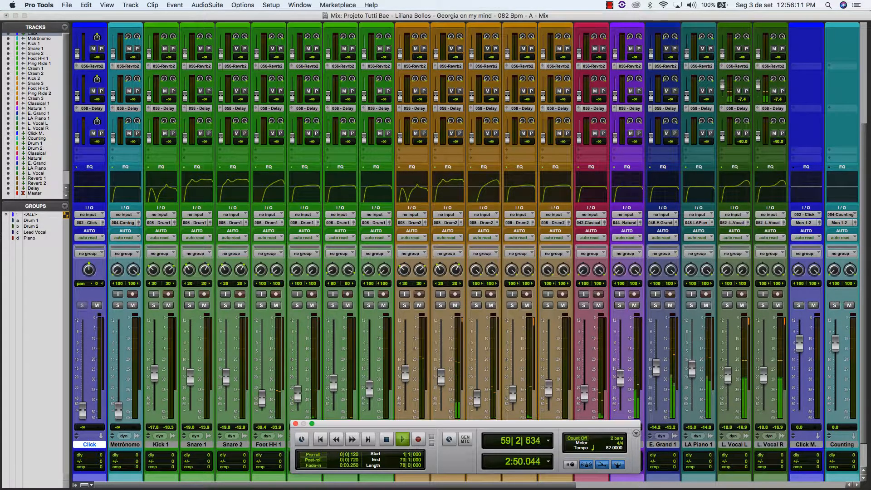
{"action": "left_click", "coordinate": [401, 439]}
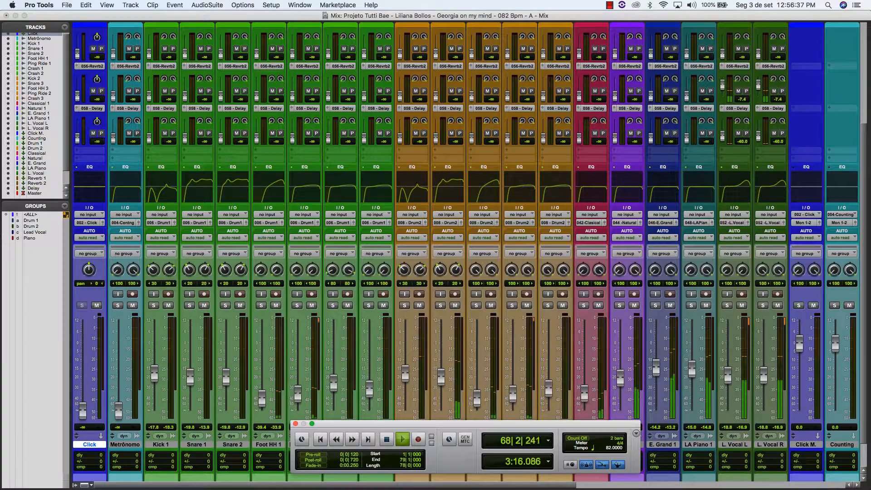
Step: Mute the Kick 1 track while the rest of the mix keeps playing
{"action": "left_click", "coordinate": [168, 306]}
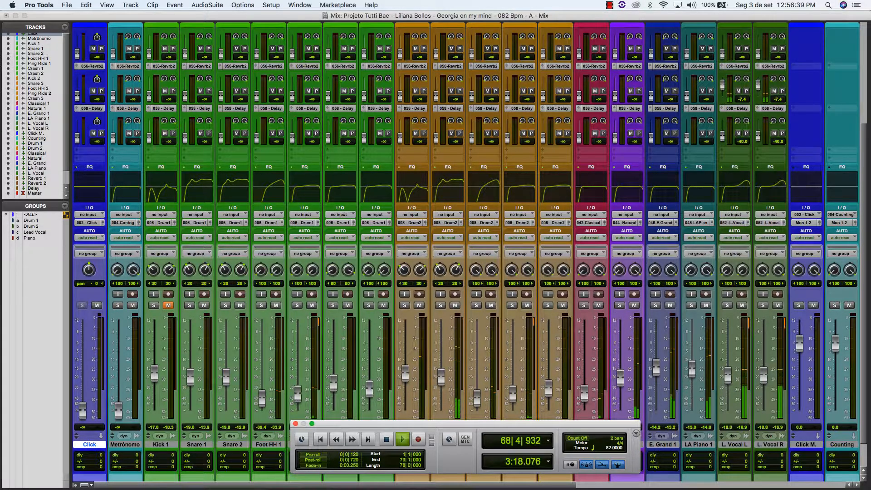